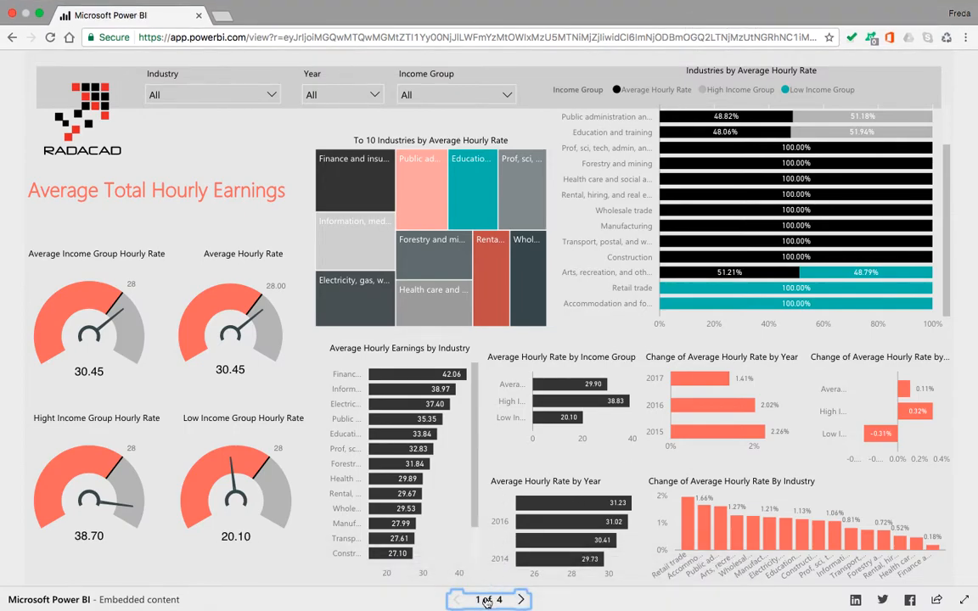
Review the Average Total Hourly Earnings page and advance to page 2, Part-Time Employments.
{"action": "left_click", "coordinate": [490, 601]}
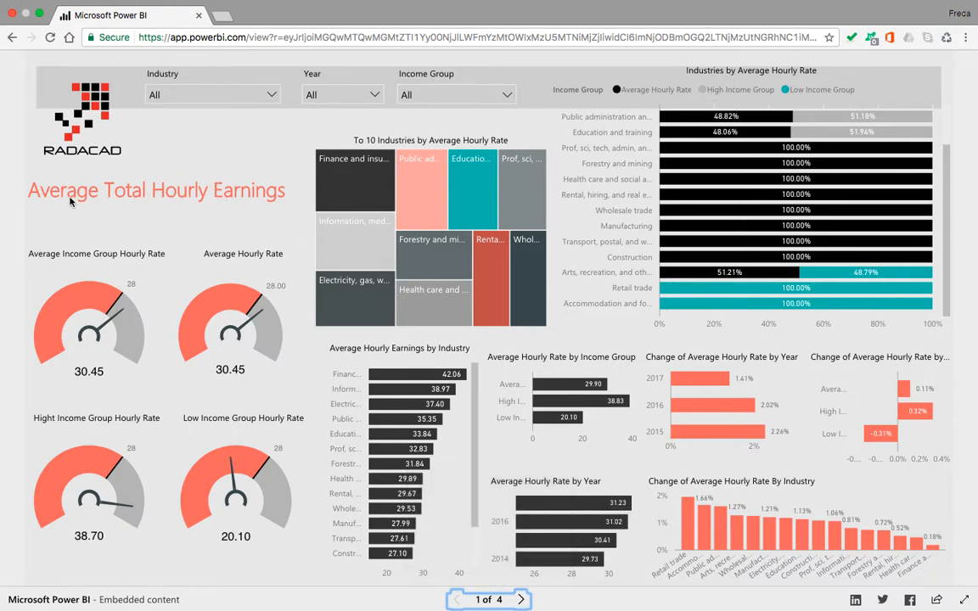
{"action": "mouse_move", "coordinate": [249, 202]}
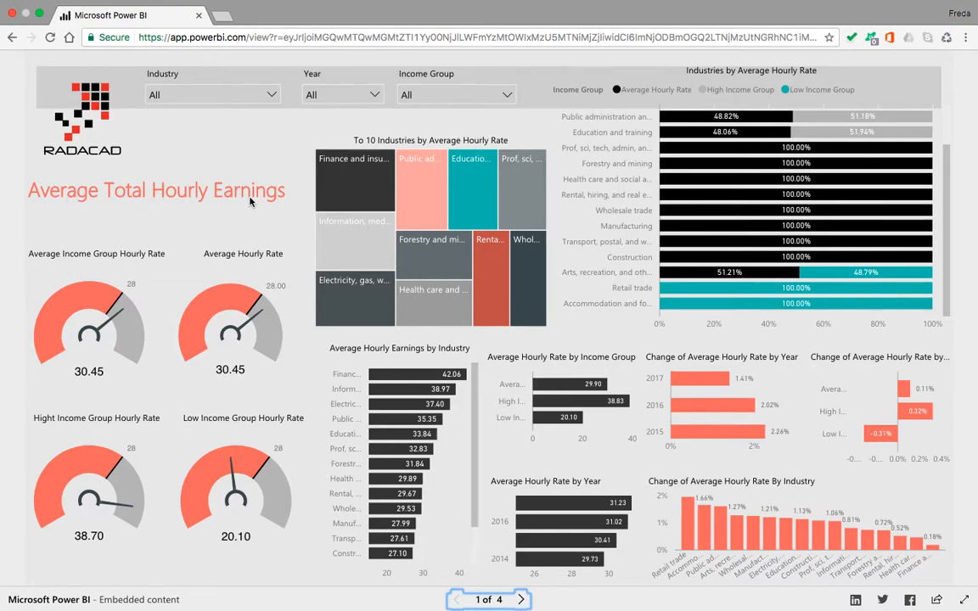
{"action": "mouse_move", "coordinate": [251, 59]}
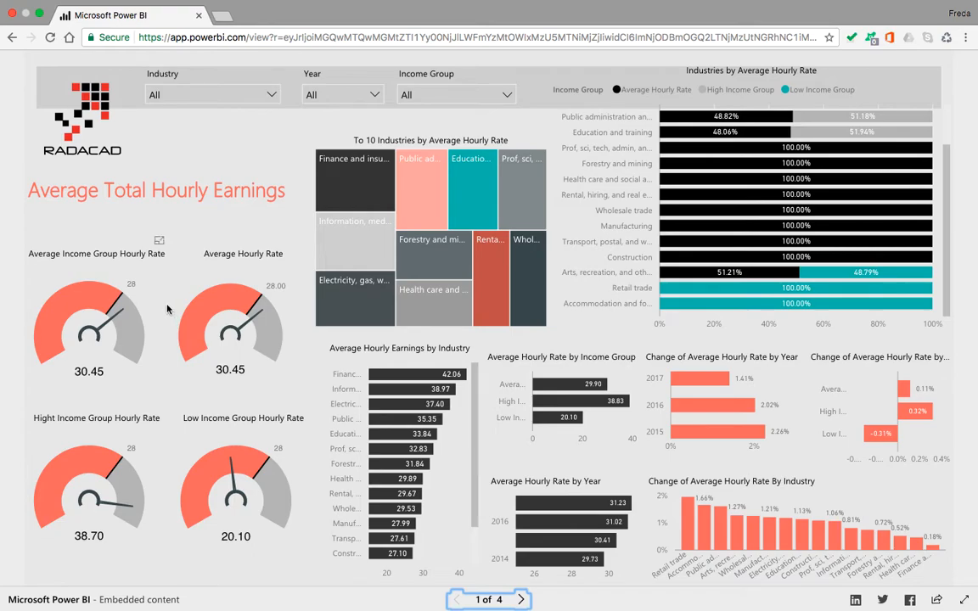
{"action": "mouse_move", "coordinate": [121, 319]}
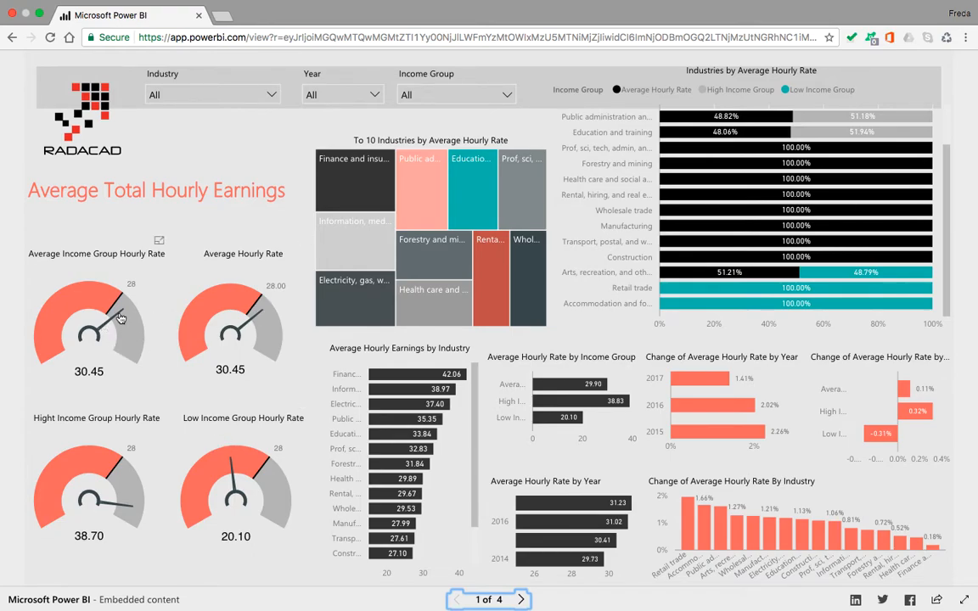
{"action": "mouse_move", "coordinate": [143, 381]}
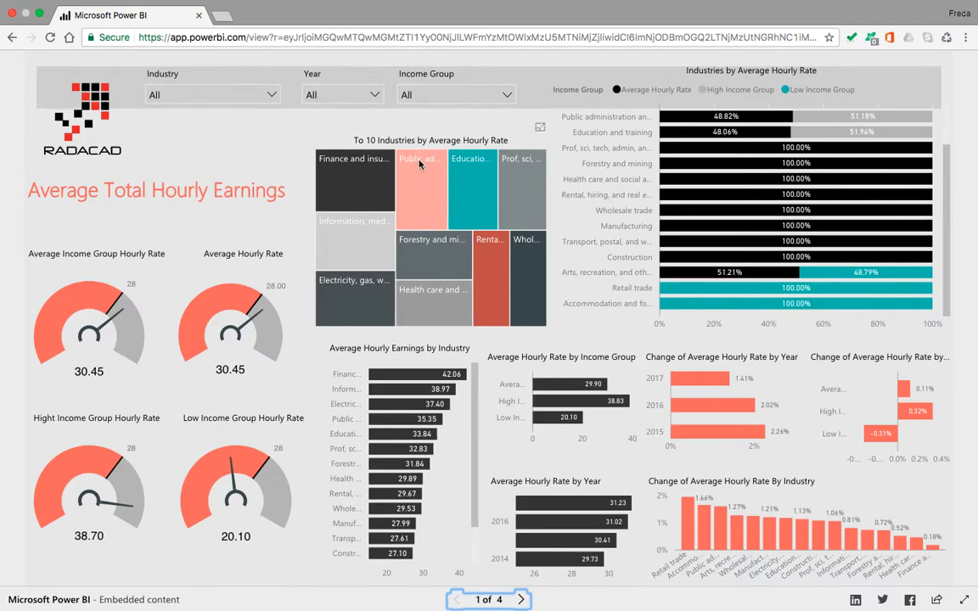
{"action": "mouse_move", "coordinate": [365, 142]}
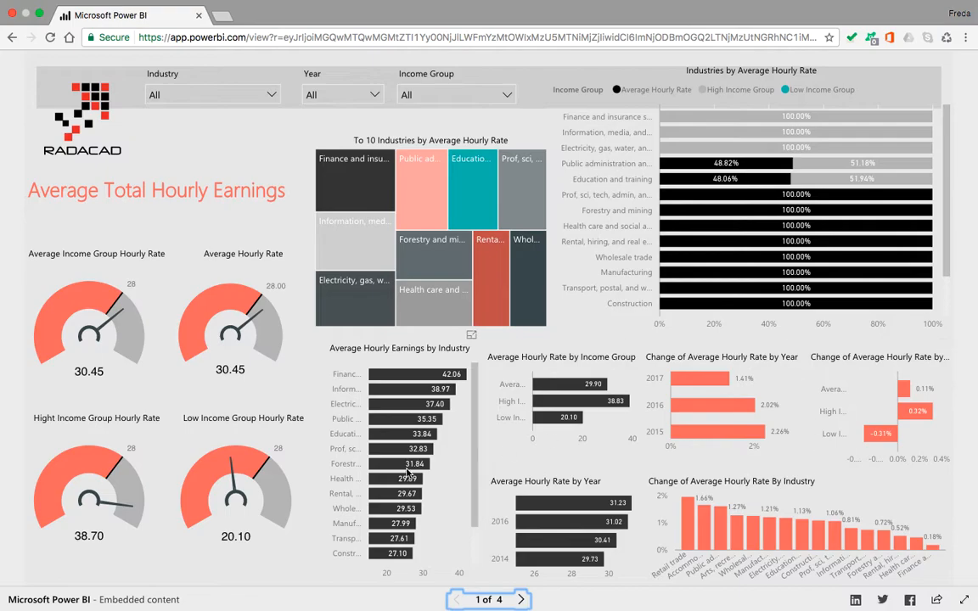
{"action": "mouse_move", "coordinate": [401, 387]}
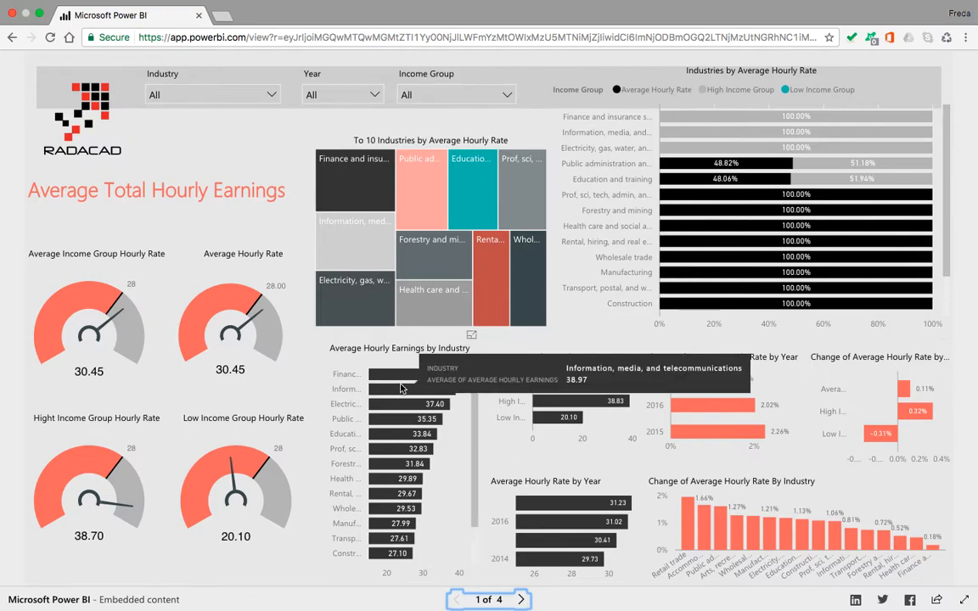
{"action": "mouse_move", "coordinate": [411, 367]}
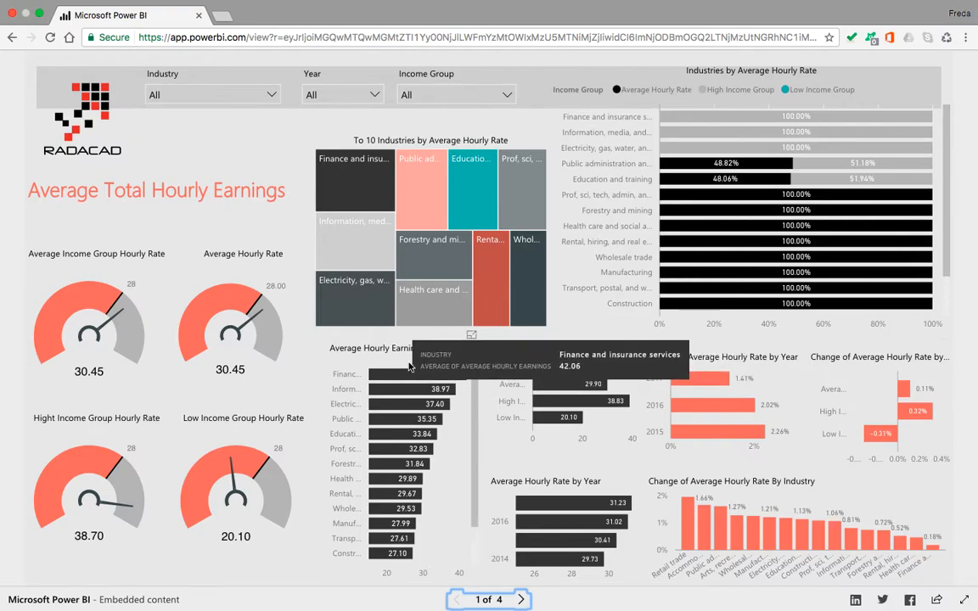
{"action": "mouse_move", "coordinate": [637, 496]}
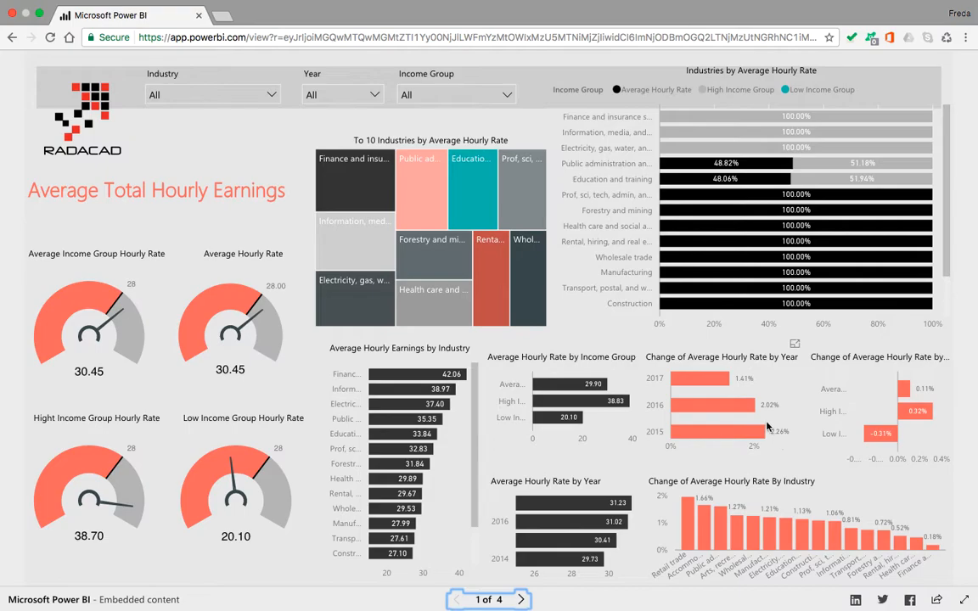
{"action": "mouse_move", "coordinate": [852, 510]}
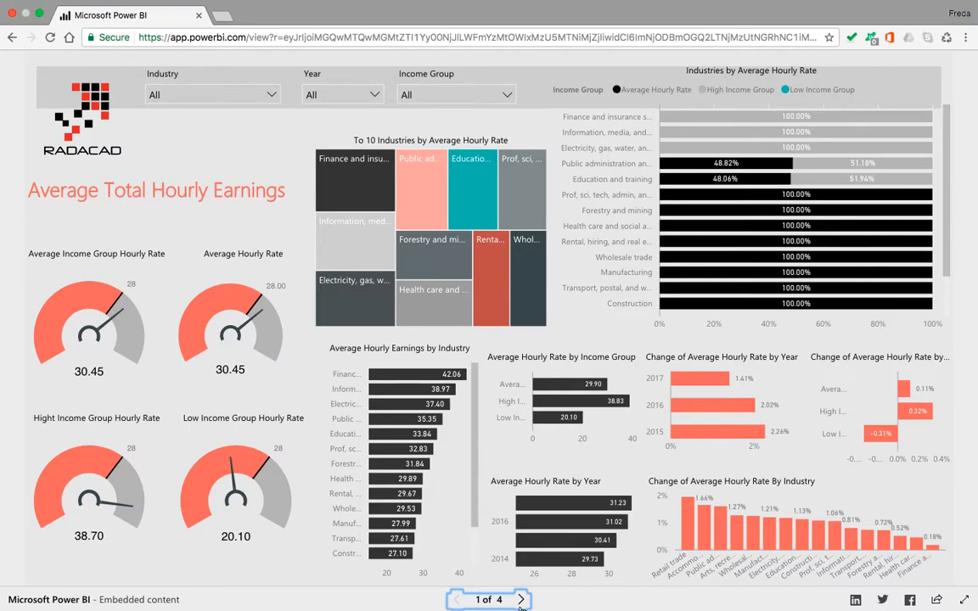
{"action": "left_click", "coordinate": [519, 599]}
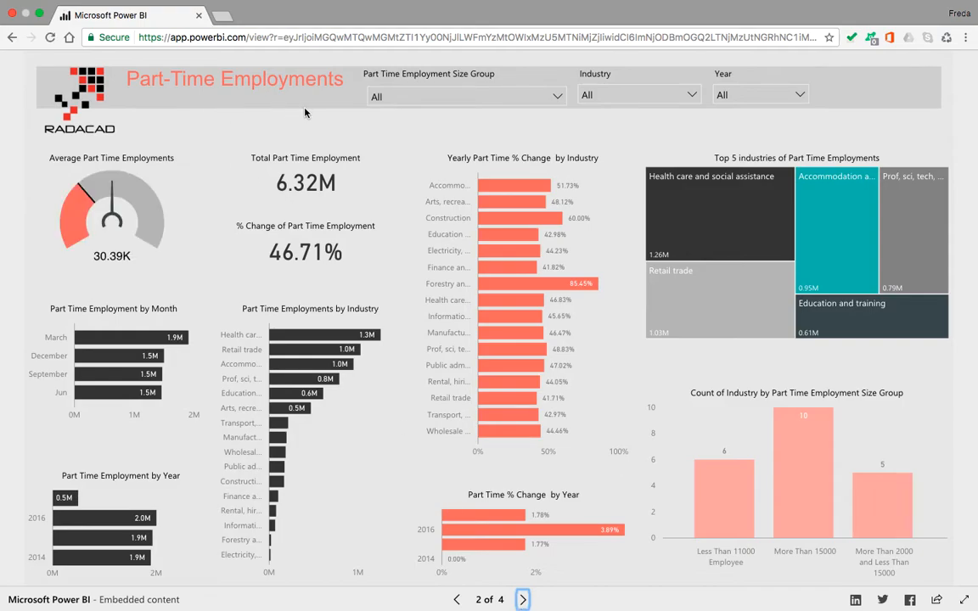
{"action": "mouse_move", "coordinate": [738, 119]}
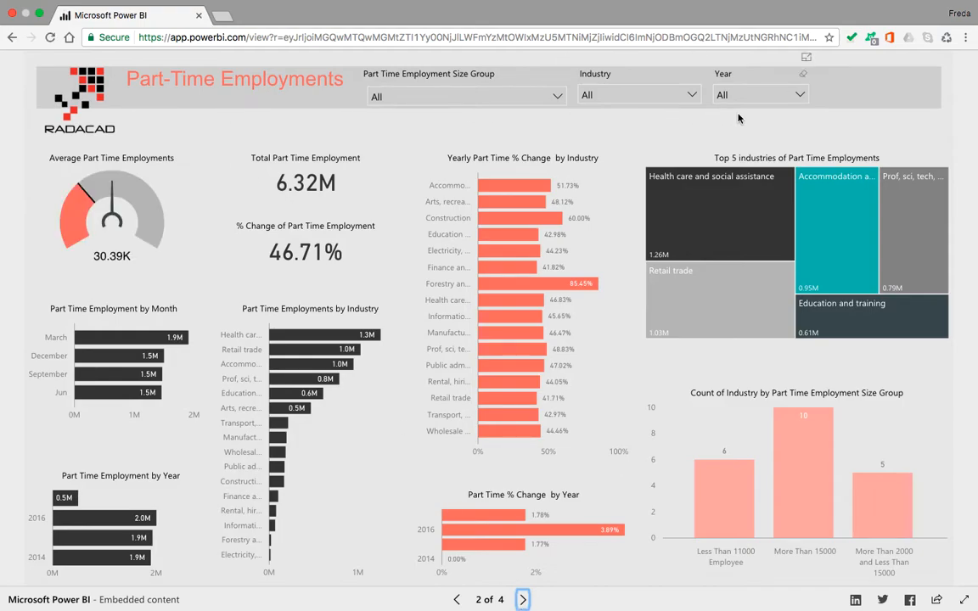
{"action": "mouse_move", "coordinate": [165, 235]}
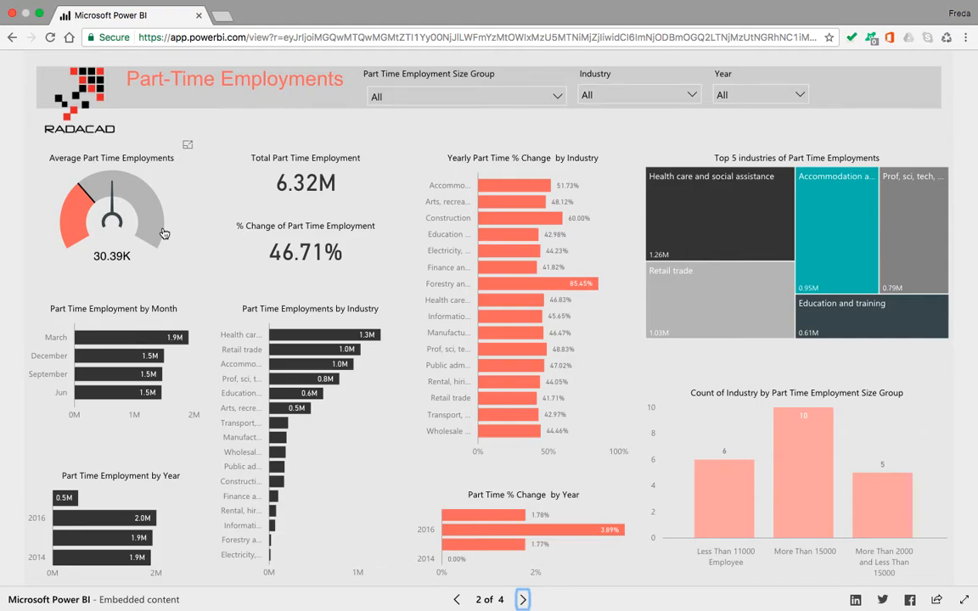
{"action": "mouse_move", "coordinate": [95, 207]}
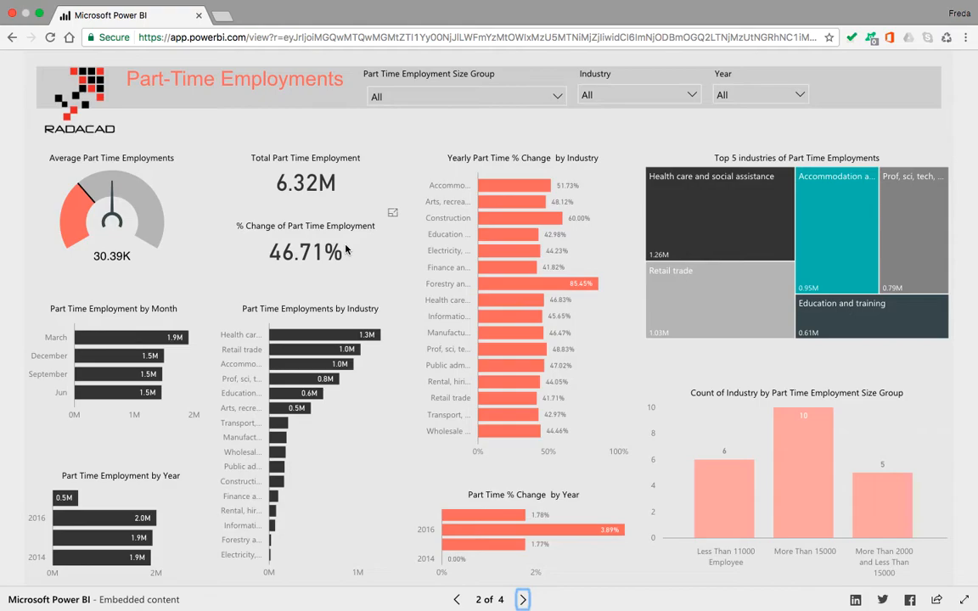
{"action": "mouse_move", "coordinate": [340, 256]}
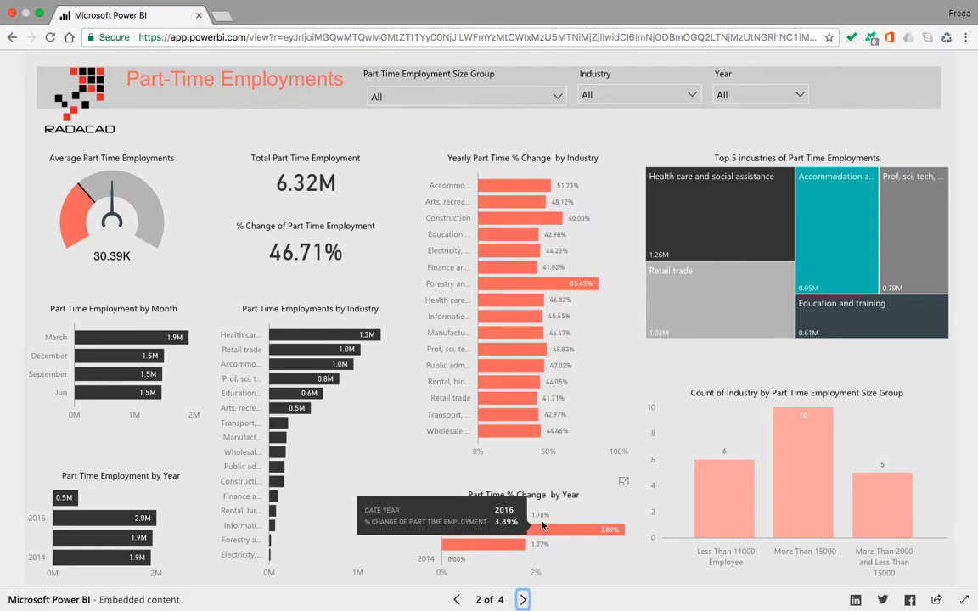
{"action": "mouse_move", "coordinate": [717, 299]}
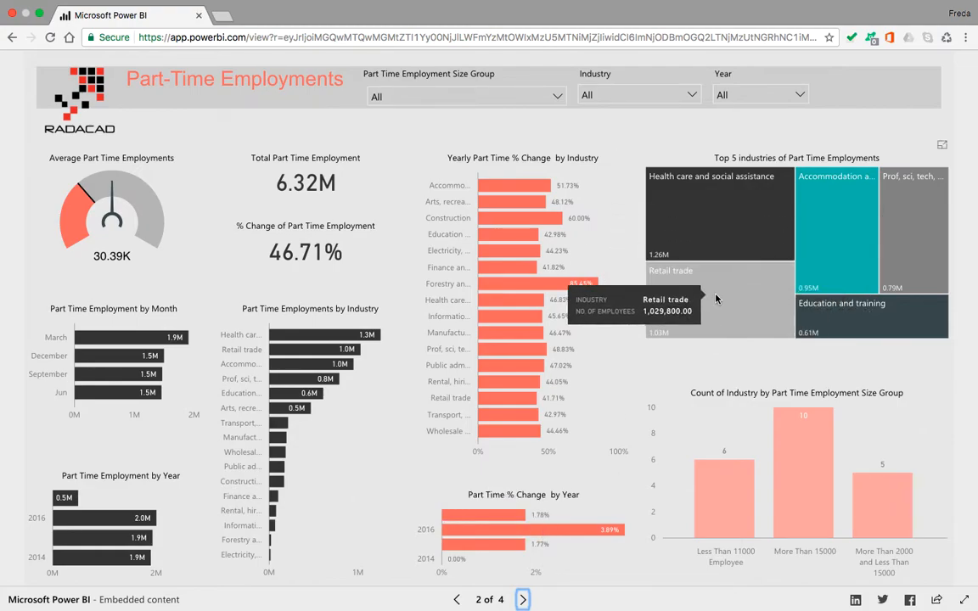
{"action": "mouse_move", "coordinate": [812, 248]}
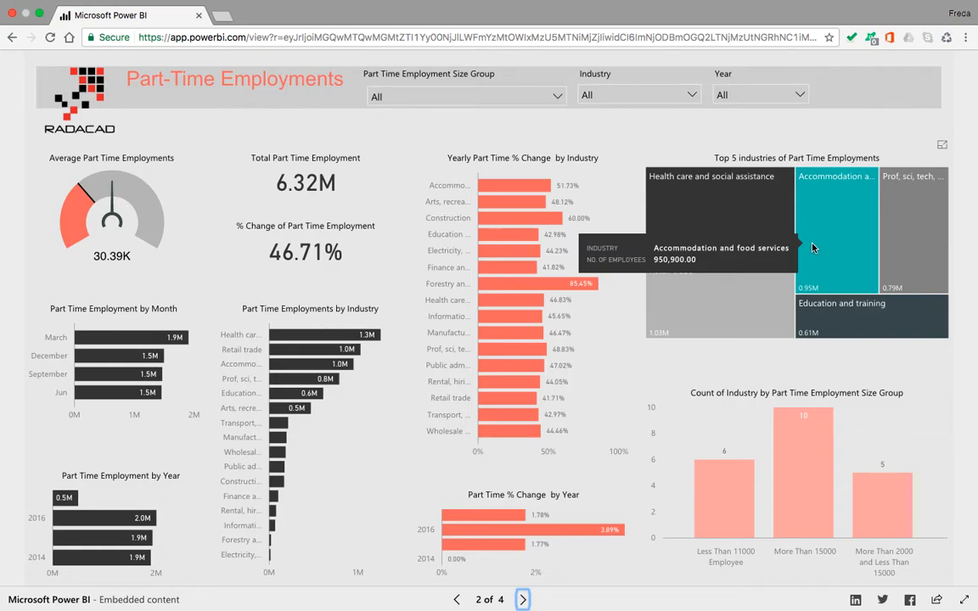
{"action": "mouse_move", "coordinate": [903, 448]}
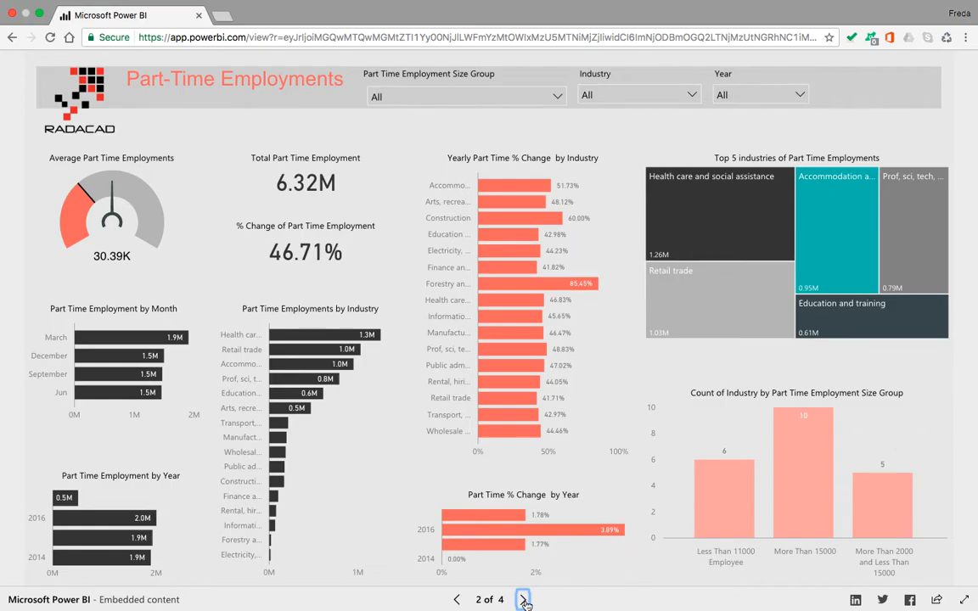
Advance from Part-Time Employments to page 3, the Full-Time Employments dashboard.
{"action": "left_click", "coordinate": [523, 599]}
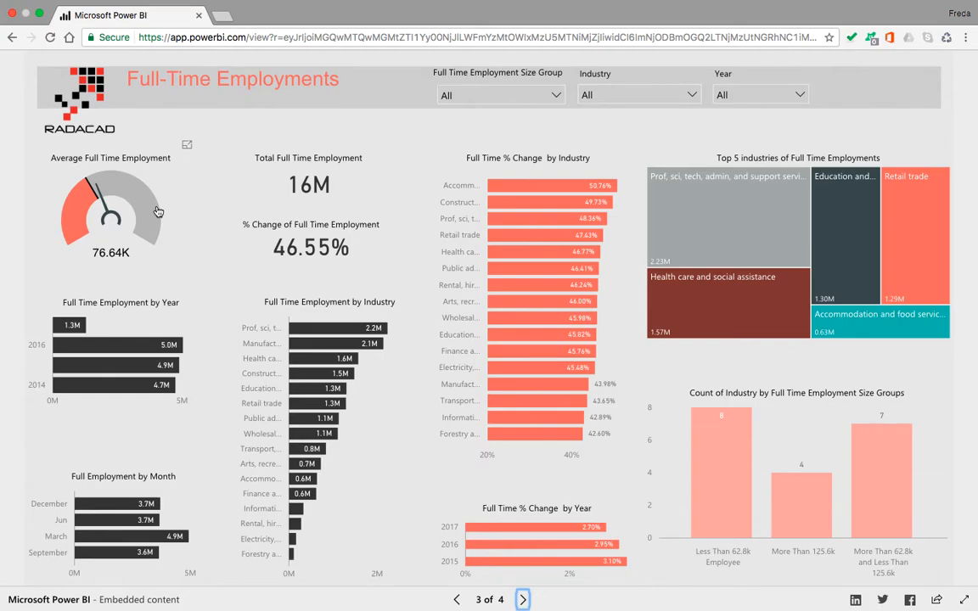
{"action": "mouse_move", "coordinate": [360, 236]}
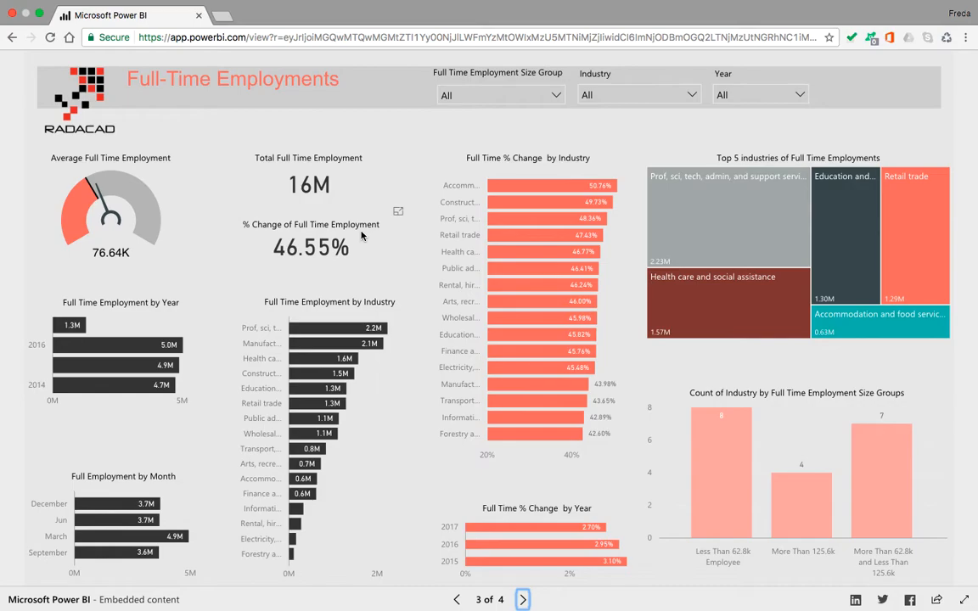
{"action": "mouse_move", "coordinate": [364, 235]}
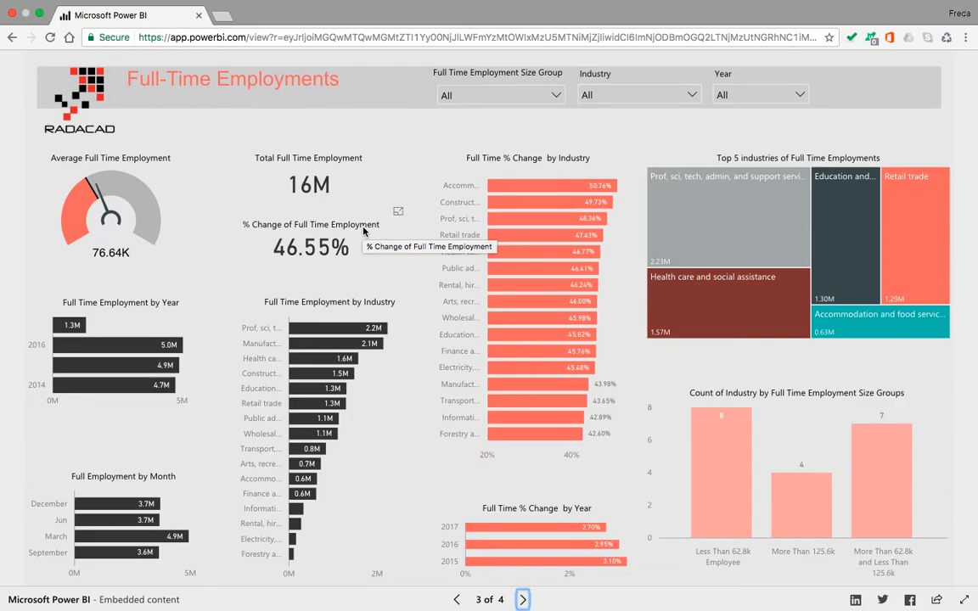
{"action": "mouse_move", "coordinate": [163, 428]}
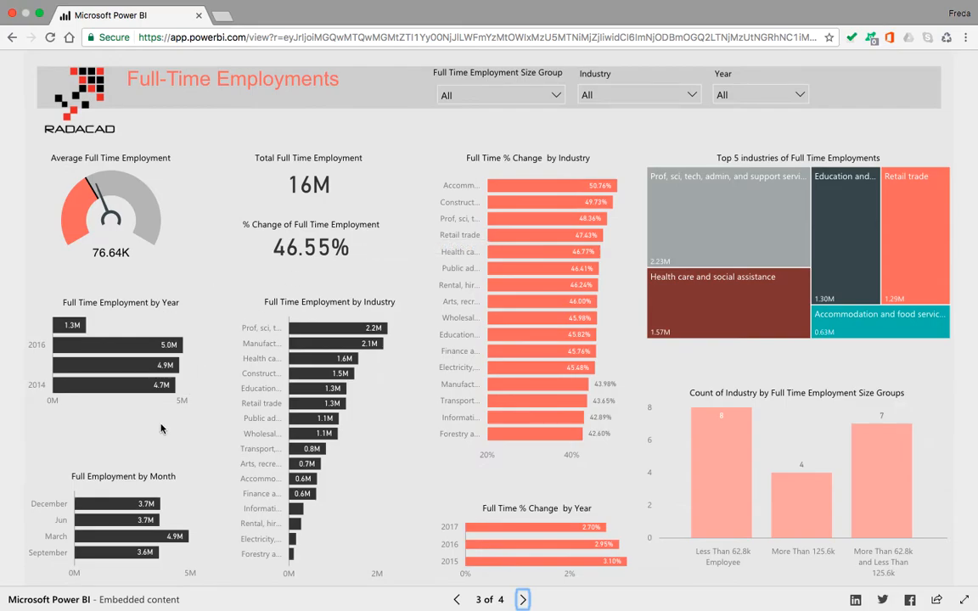
{"action": "mouse_move", "coordinate": [306, 513]}
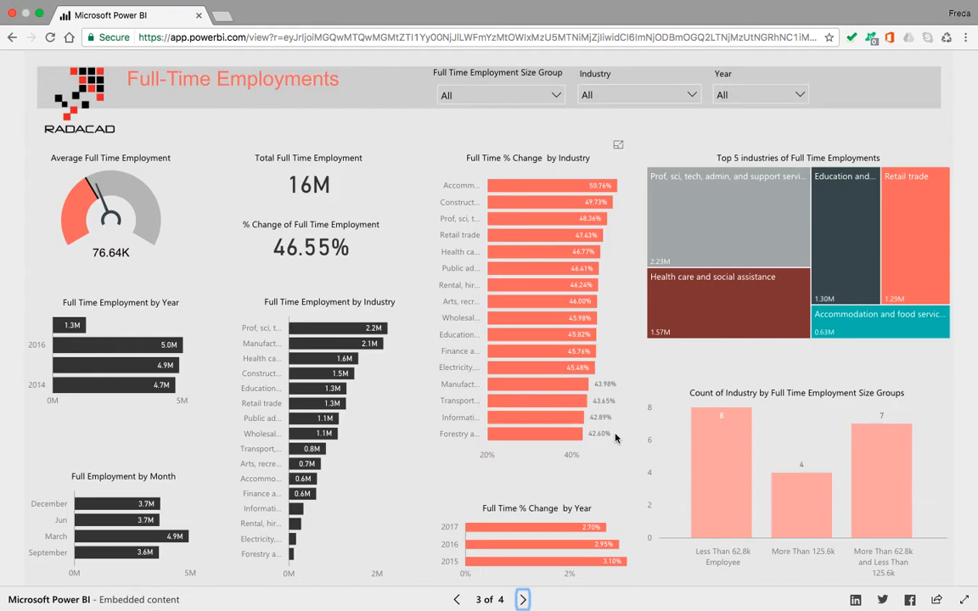
{"action": "mouse_move", "coordinate": [598, 526]}
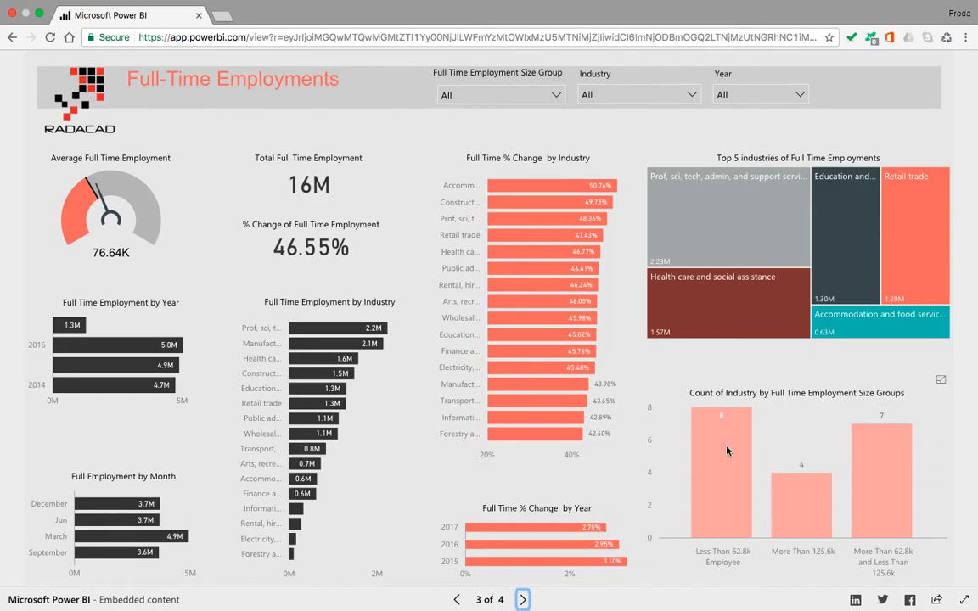
{"action": "mouse_move", "coordinate": [739, 233]}
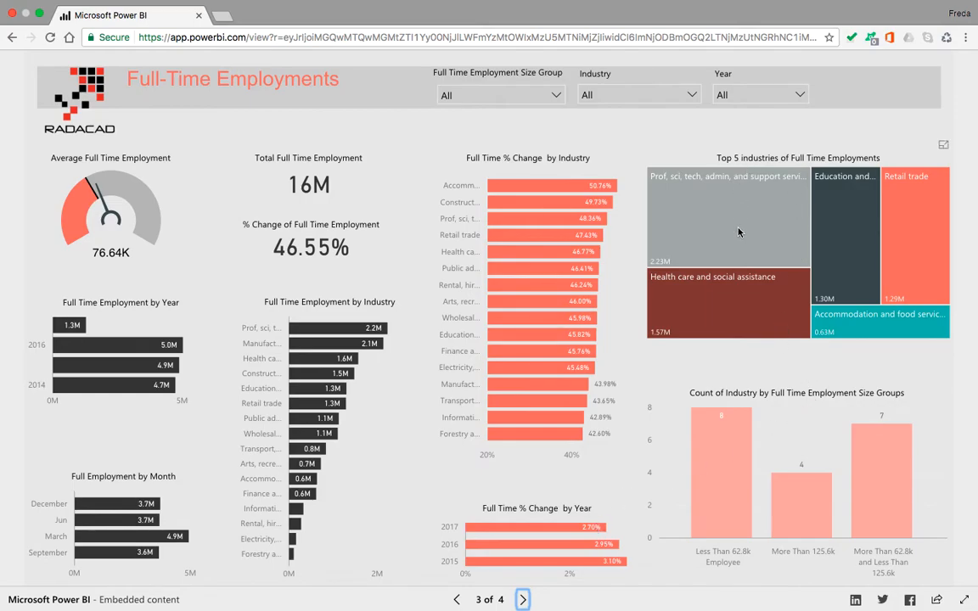
{"action": "mouse_move", "coordinate": [739, 231]}
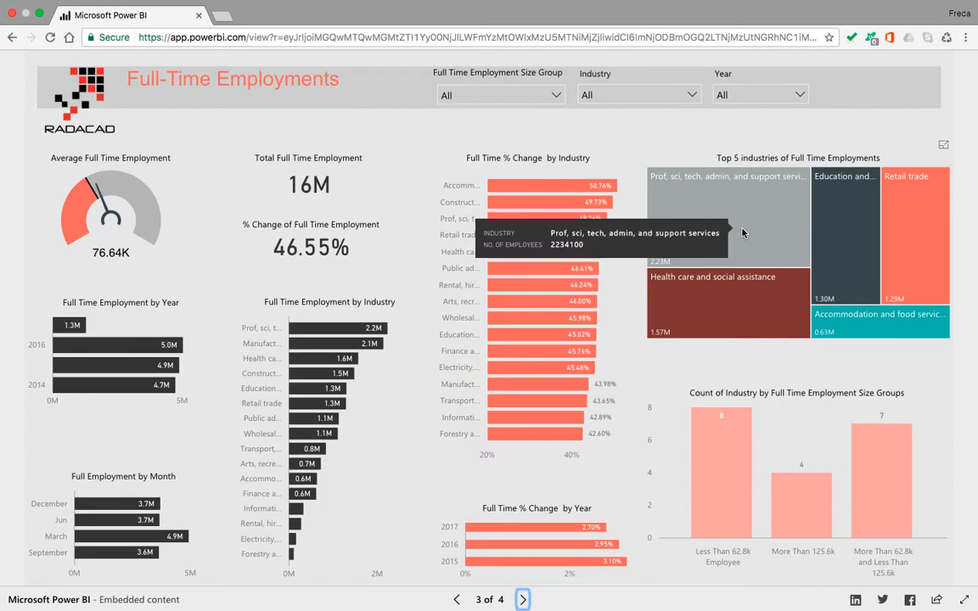
{"action": "mouse_move", "coordinate": [788, 387]}
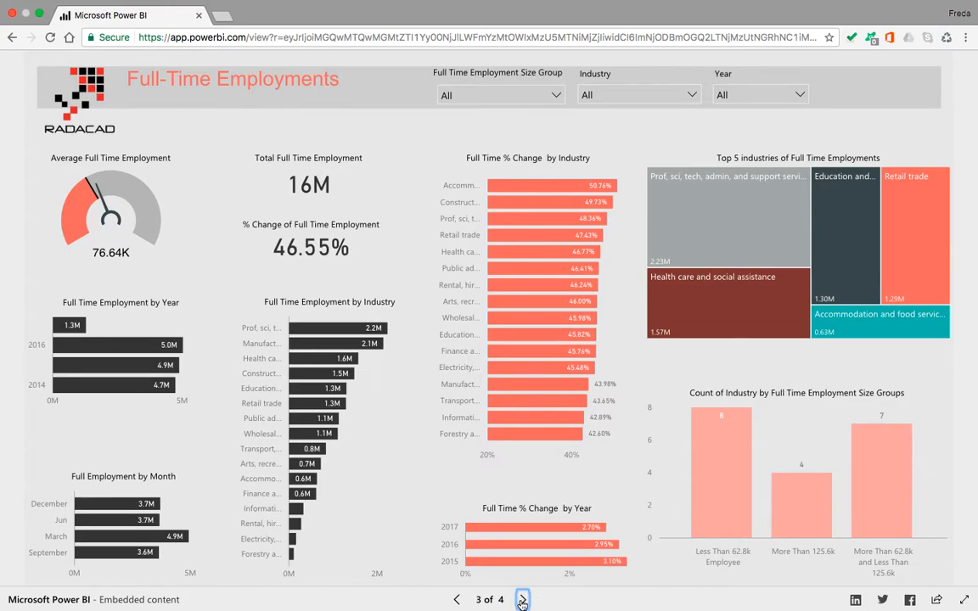
Advance to page 4, the Overall Review showing 22.26M total and 71.60% full-time employment.
{"action": "left_click", "coordinate": [524, 600]}
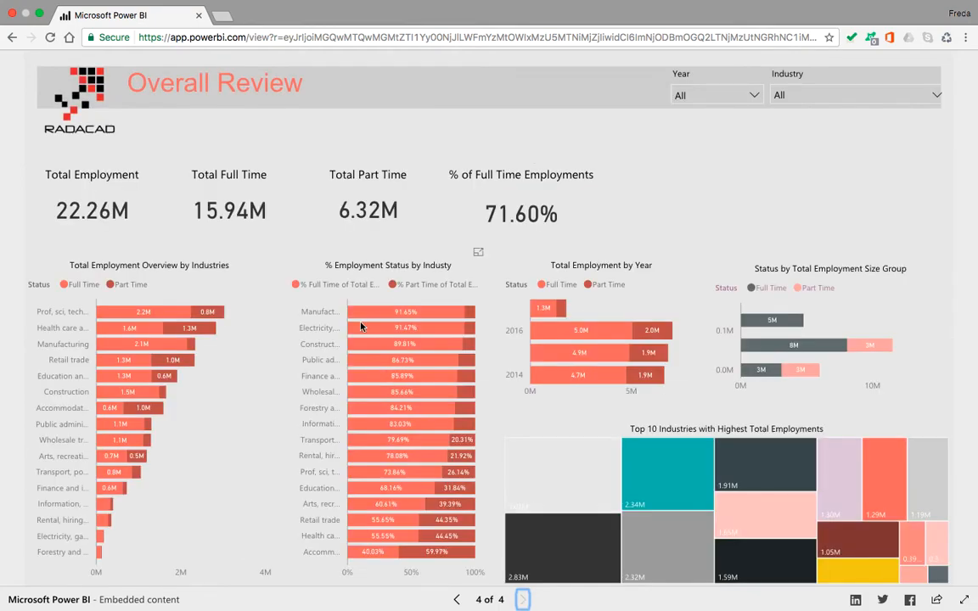
{"action": "mouse_move", "coordinate": [212, 503]}
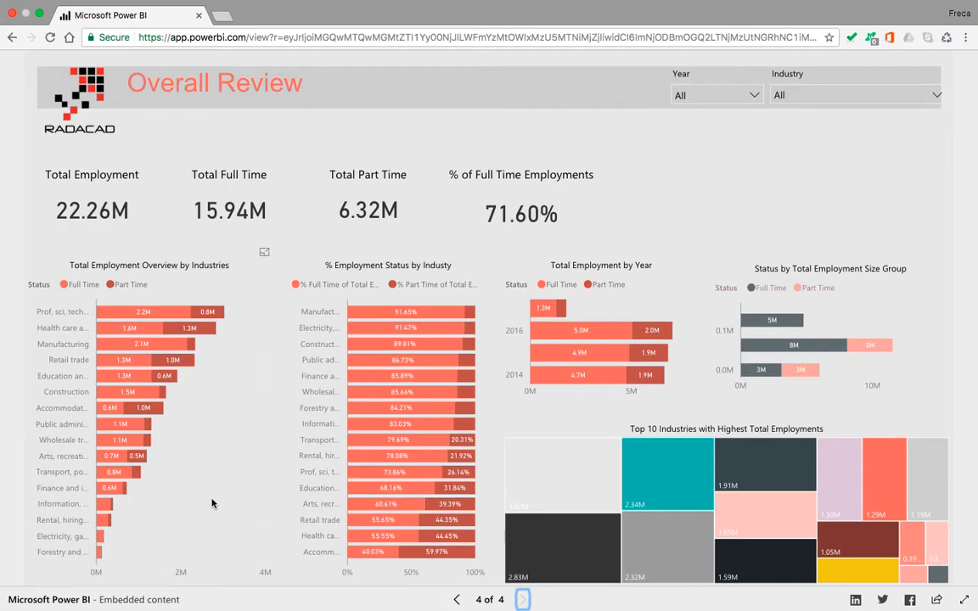
{"action": "mouse_move", "coordinate": [751, 103]}
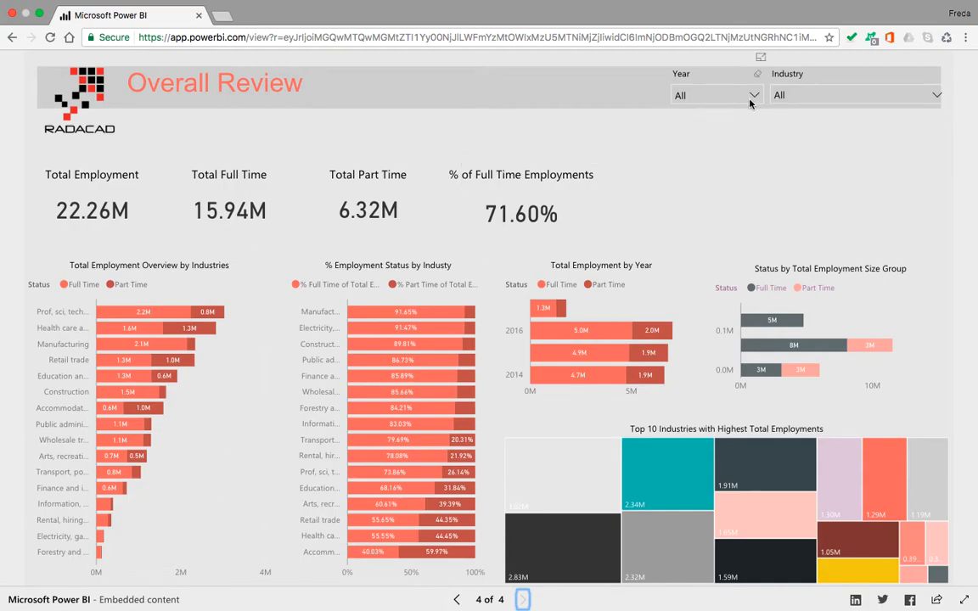
{"action": "mouse_move", "coordinate": [204, 425]}
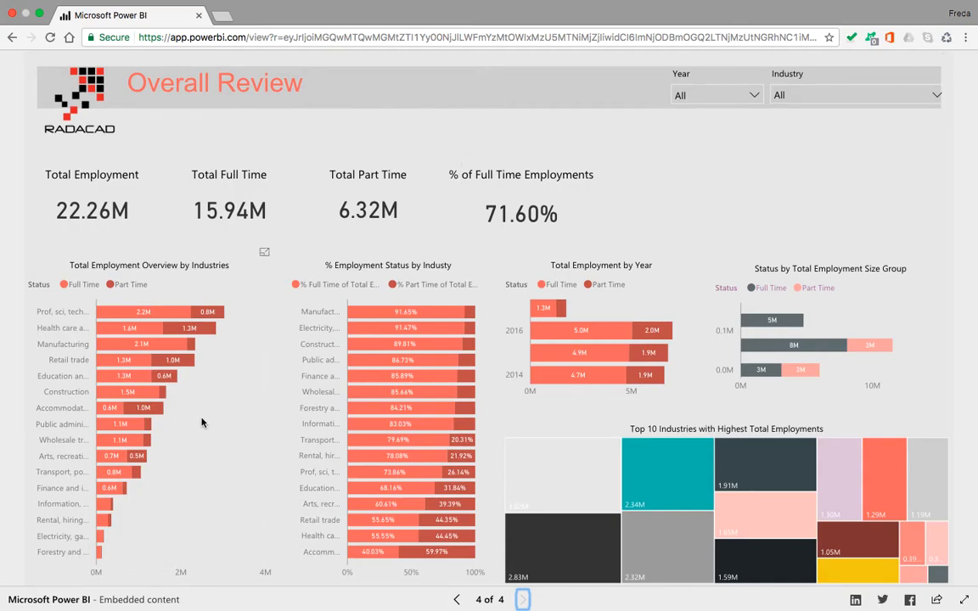
{"action": "mouse_move", "coordinate": [213, 162]}
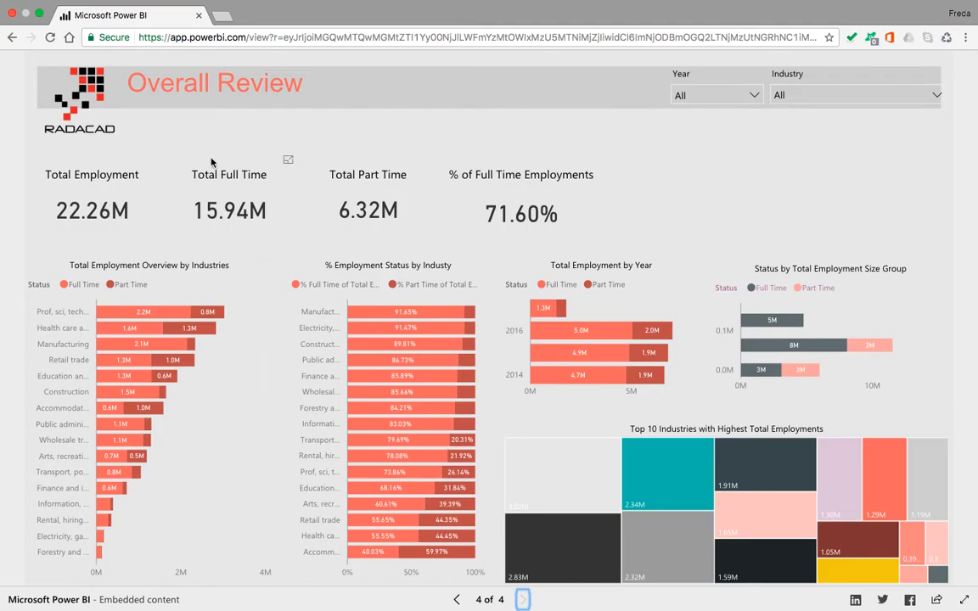
{"action": "mouse_move", "coordinate": [49, 190]}
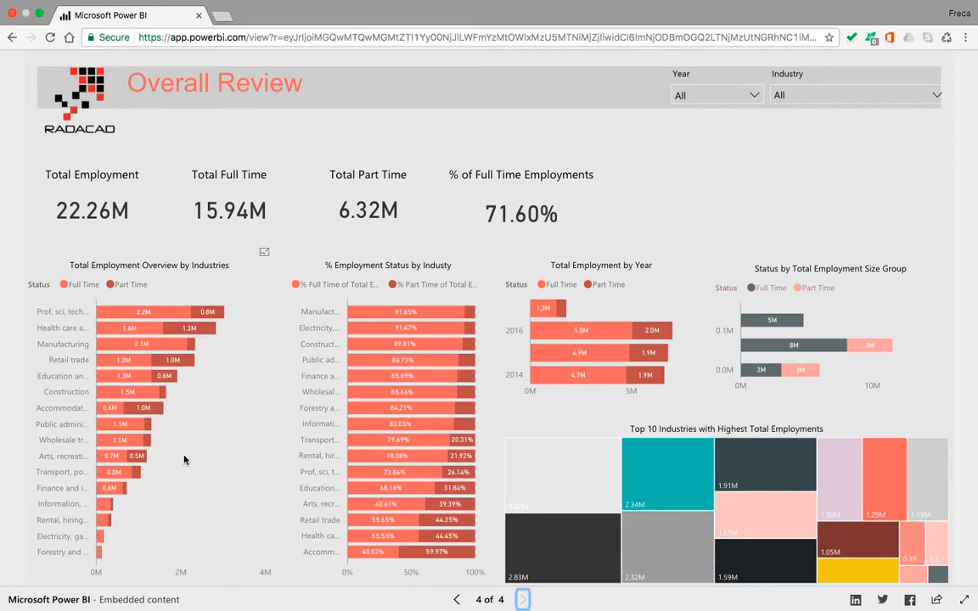
{"action": "mouse_move", "coordinate": [183, 404]}
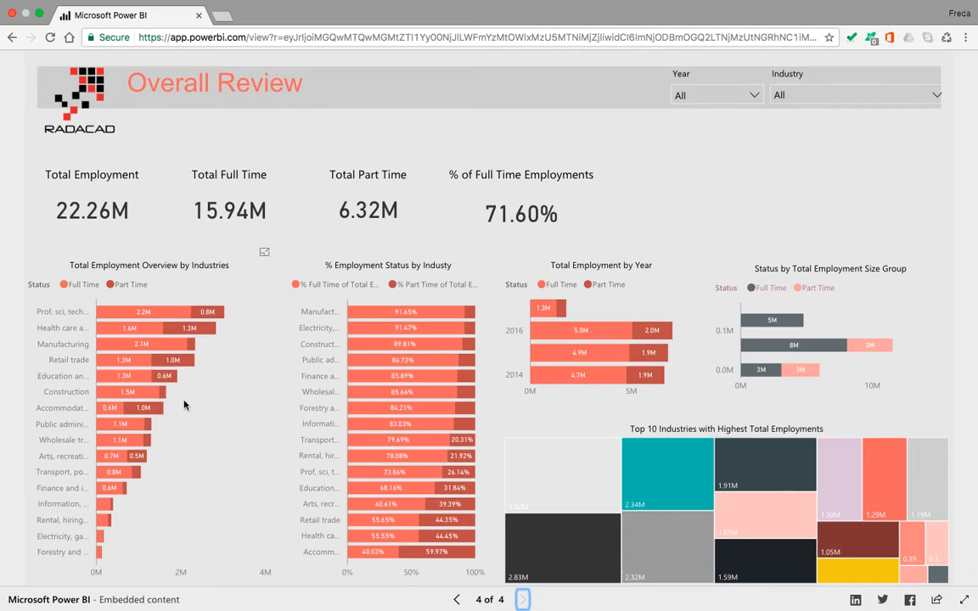
{"action": "mouse_move", "coordinate": [176, 488]}
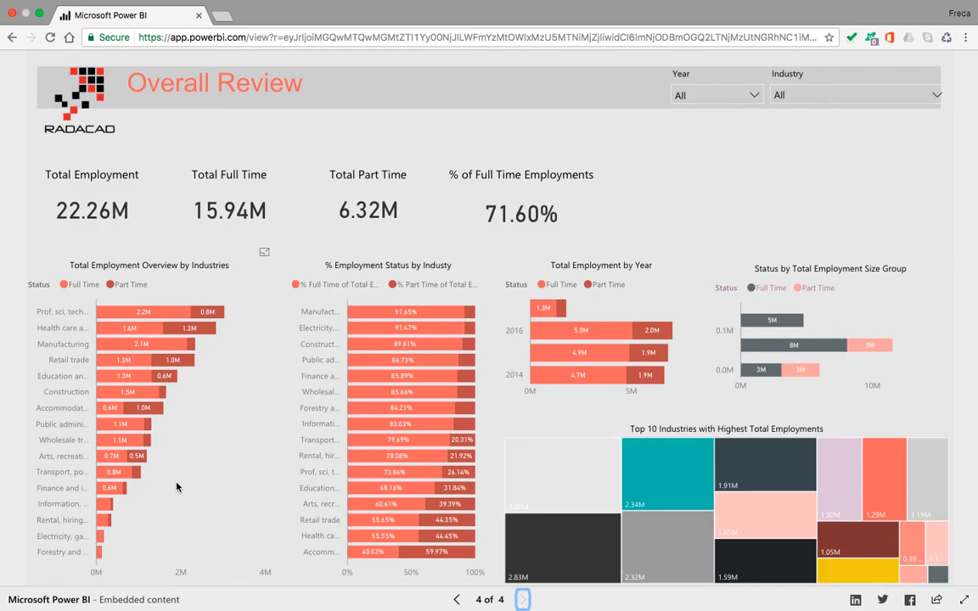
{"action": "mouse_move", "coordinate": [416, 360]}
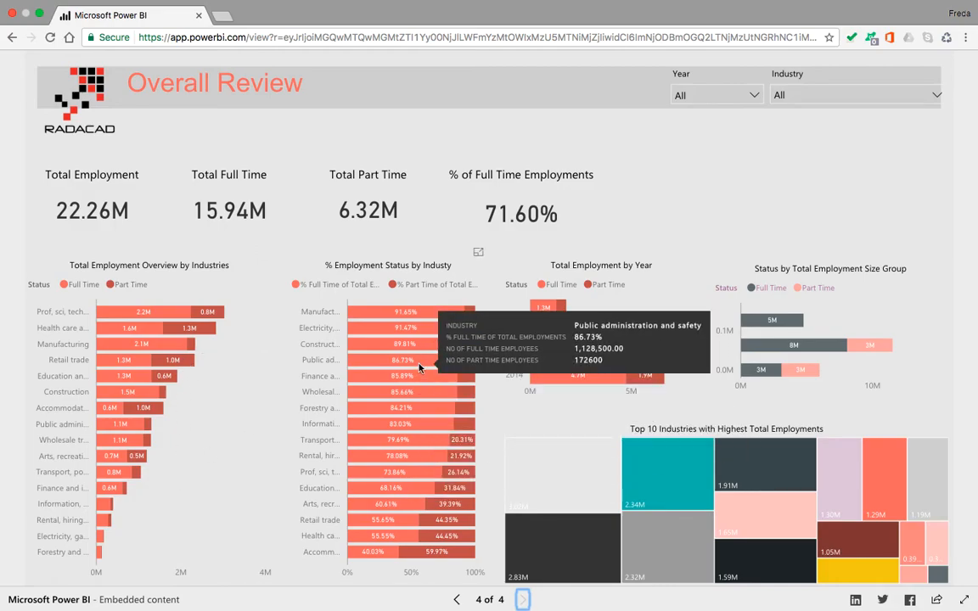
{"action": "mouse_move", "coordinate": [608, 321]}
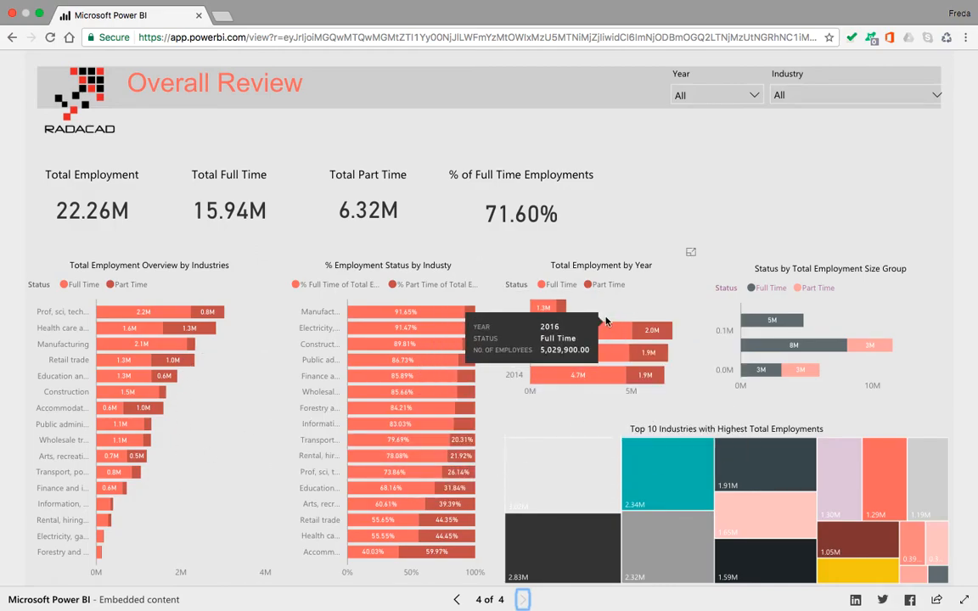
{"action": "mouse_move", "coordinate": [603, 333]}
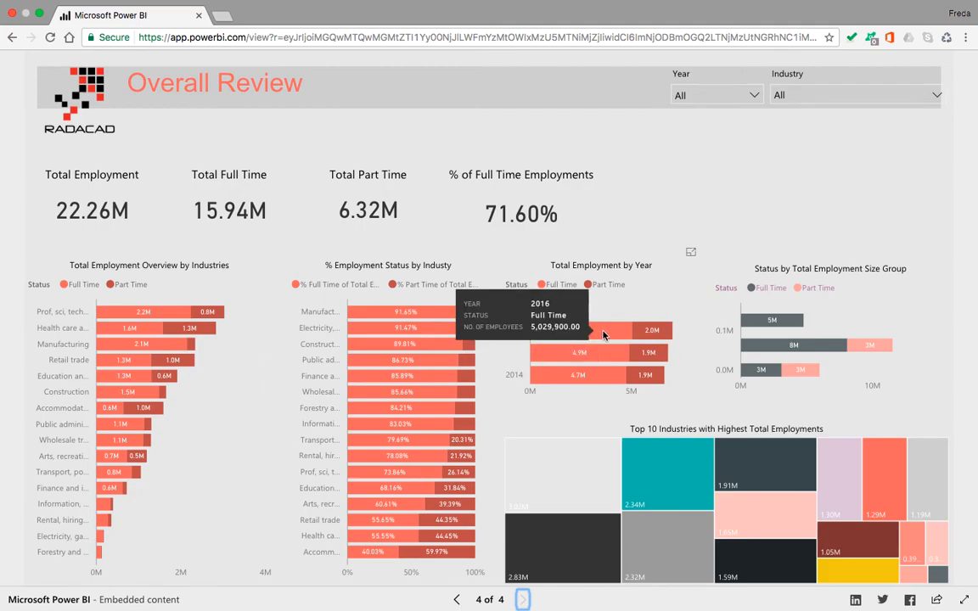
{"action": "mouse_move", "coordinate": [941, 335]}
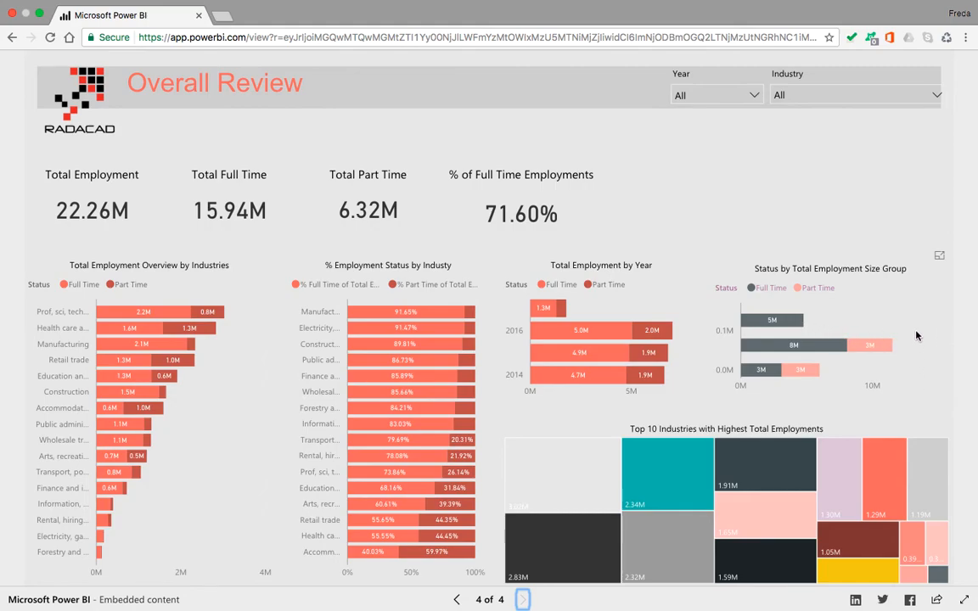
{"action": "mouse_move", "coordinate": [821, 299]}
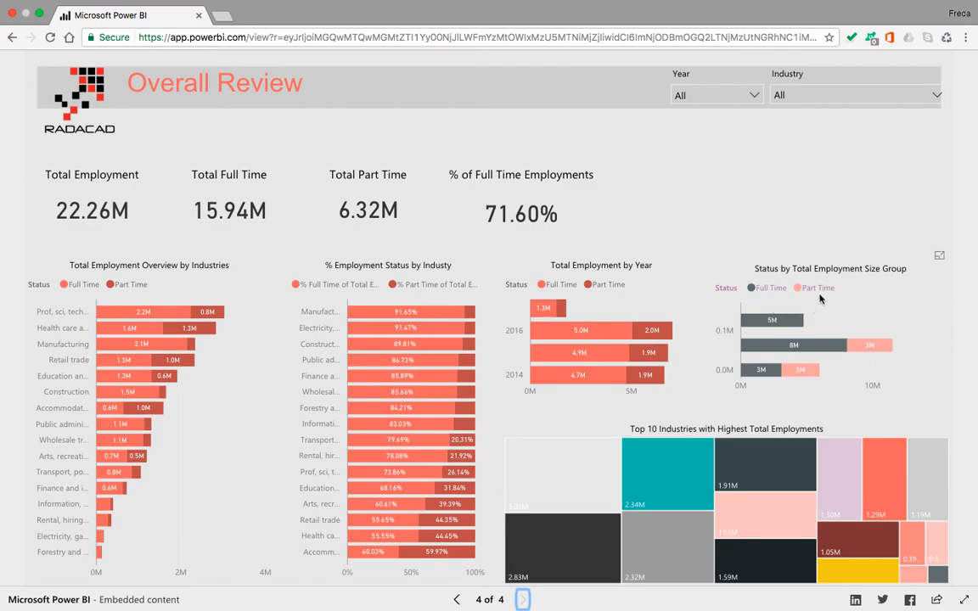
{"action": "mouse_move", "coordinate": [805, 313]}
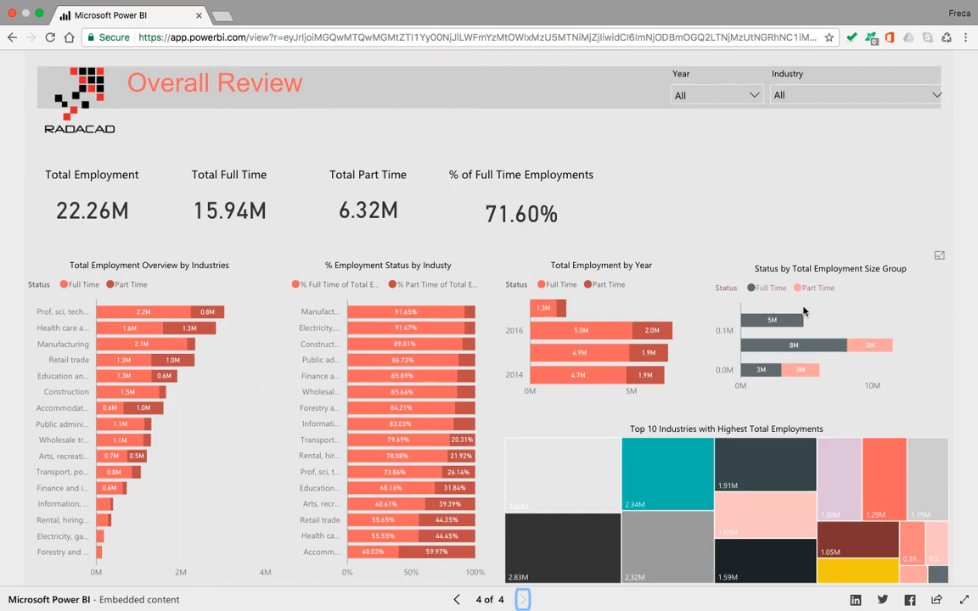